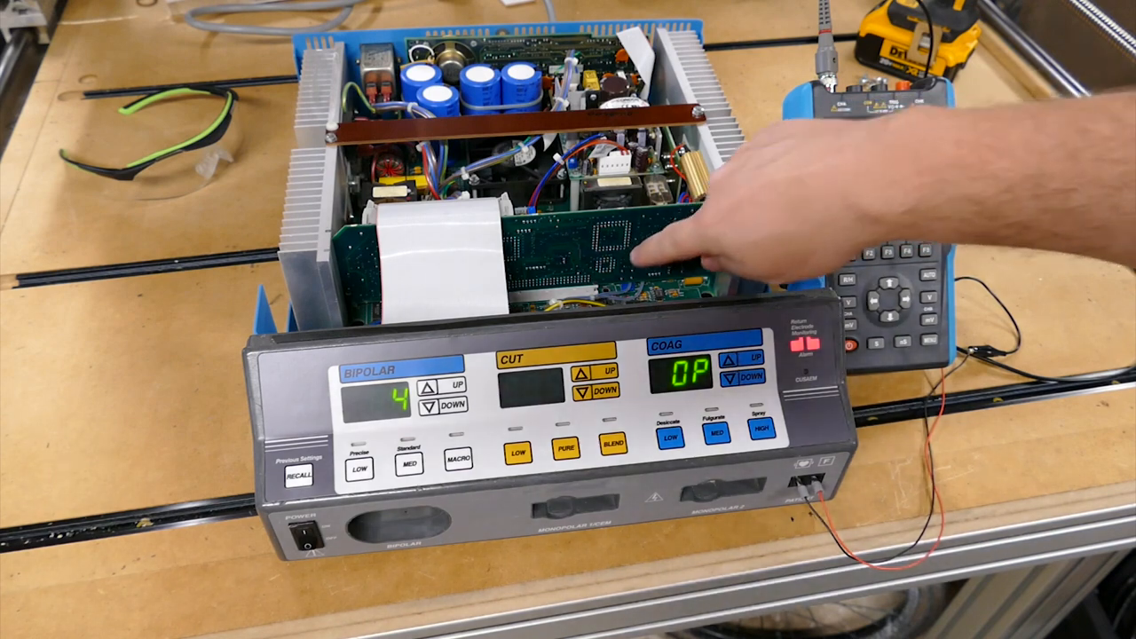
mouse_move(692, 266)
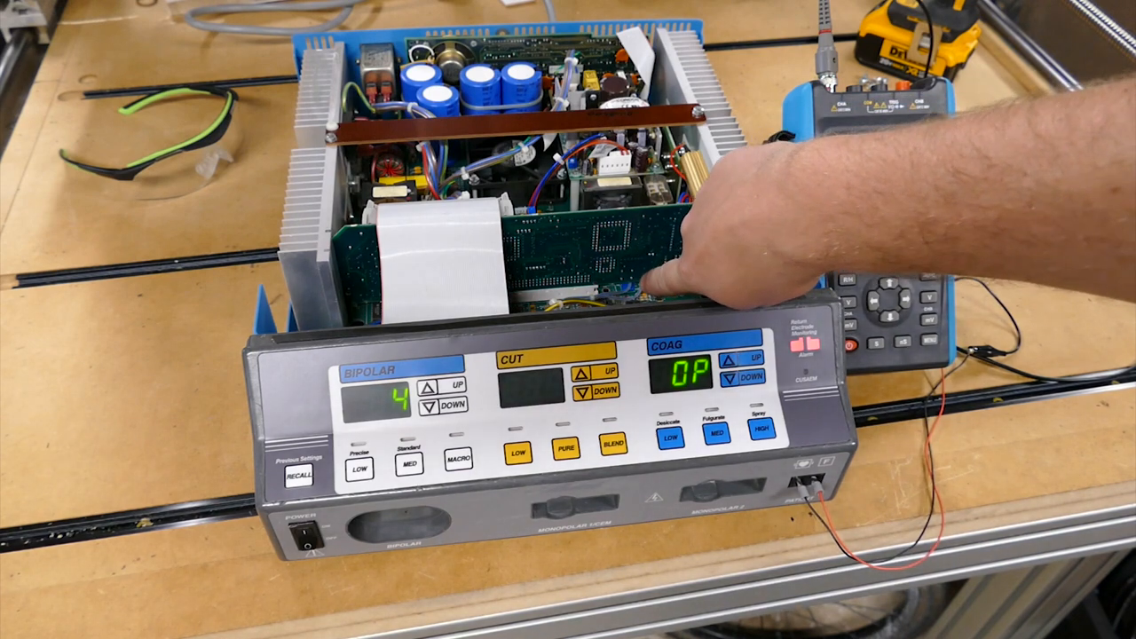